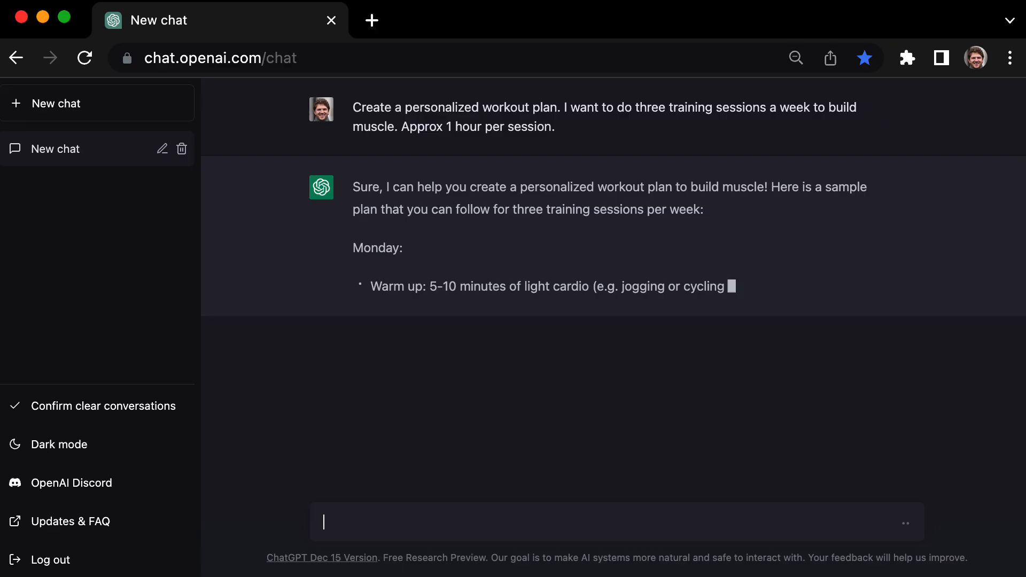
# - Scroll down through ChatGPT's generated weekly muscle-building workout plan
pyautogui.scroll(-3)
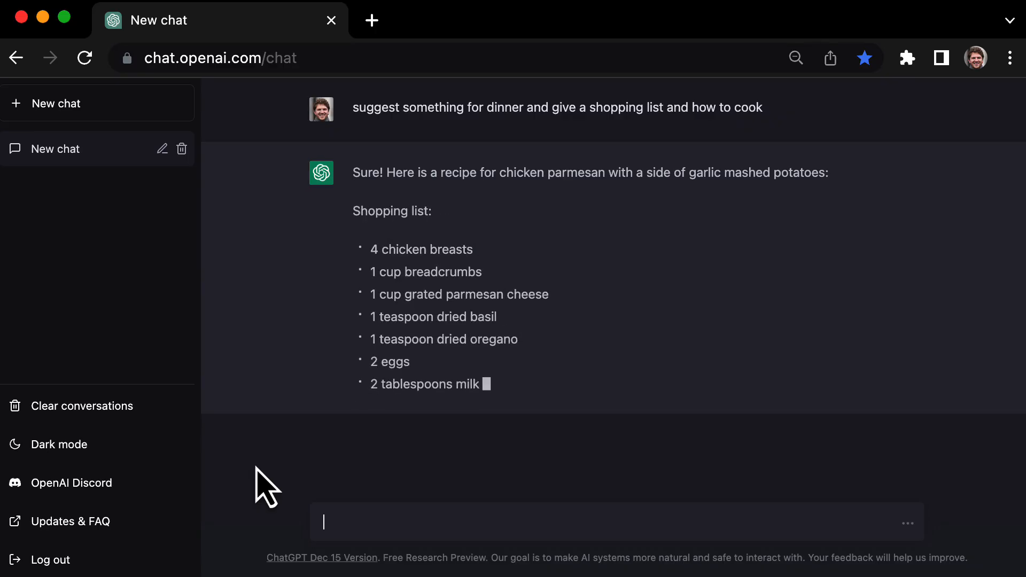
# - Scroll down through the chicken parmesan recipe and shopping list reply
pyautogui.scroll(-3)
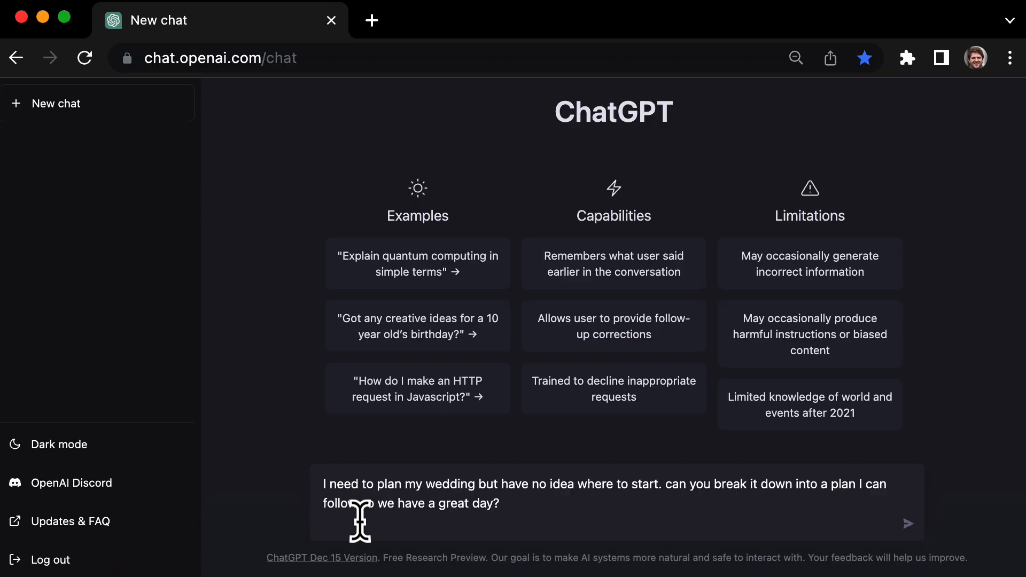
# - Send the wedding planning step-by-step breakdown request in a new chat
pyautogui.click(908, 524)
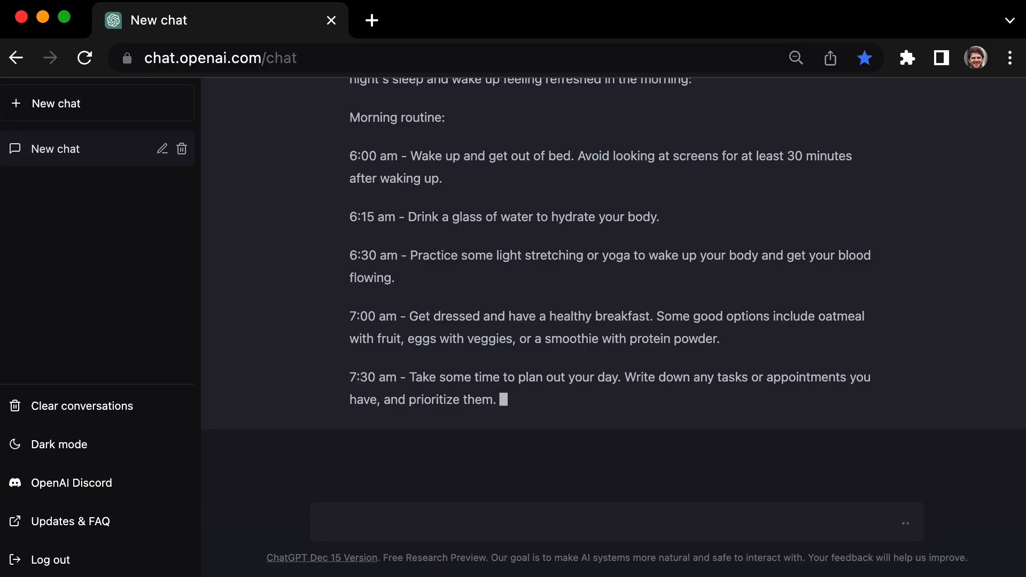
# - Scroll down the self-care routine as it continues from morning into the evening schedule
pyautogui.scroll(-3)
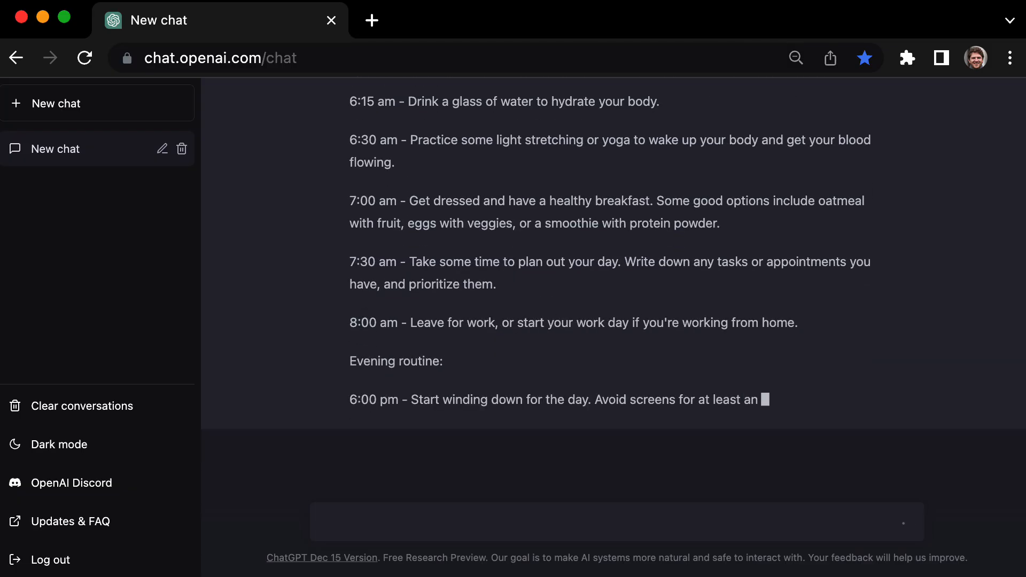
pyautogui.scroll(-3)
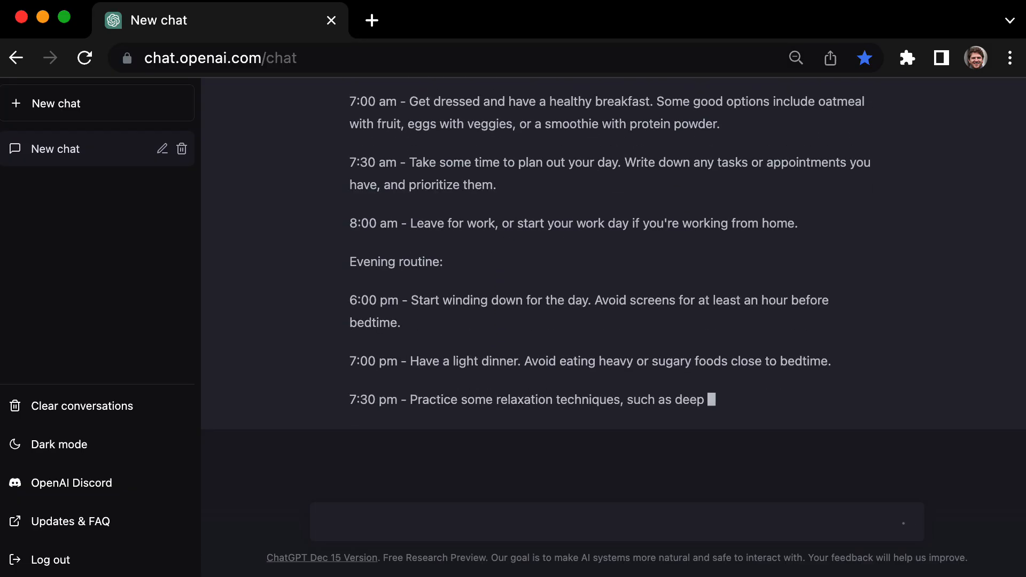